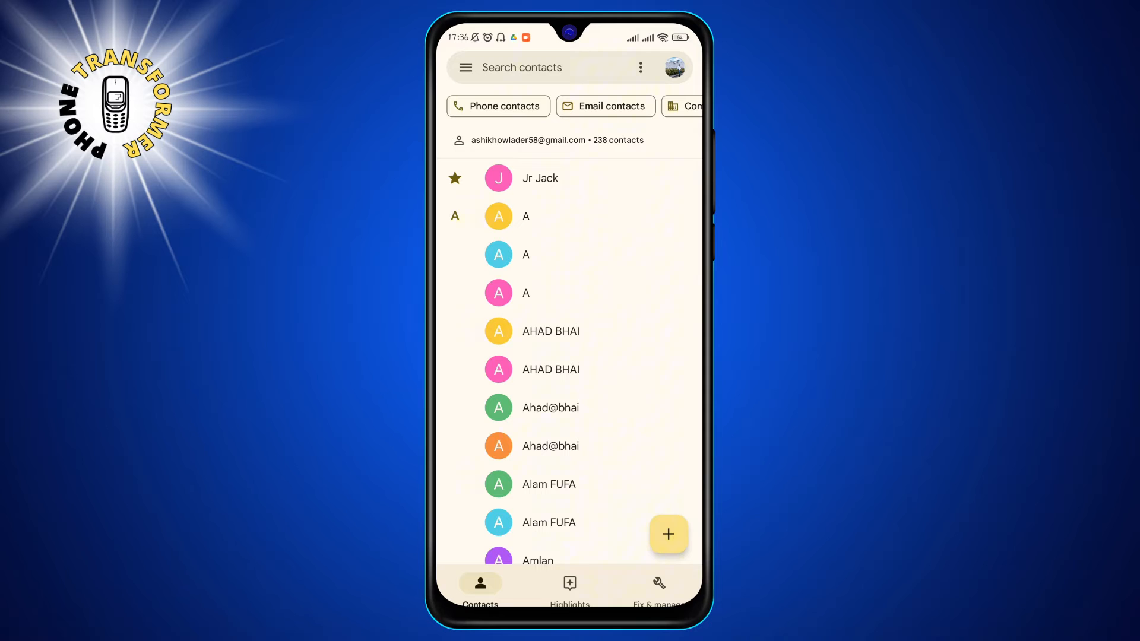
- Scroll down the contact list past Anjhumam Ambulance looking for another contact to select
{"action": "scroll", "scroll_direction": "down", "scroll_amount": 3}
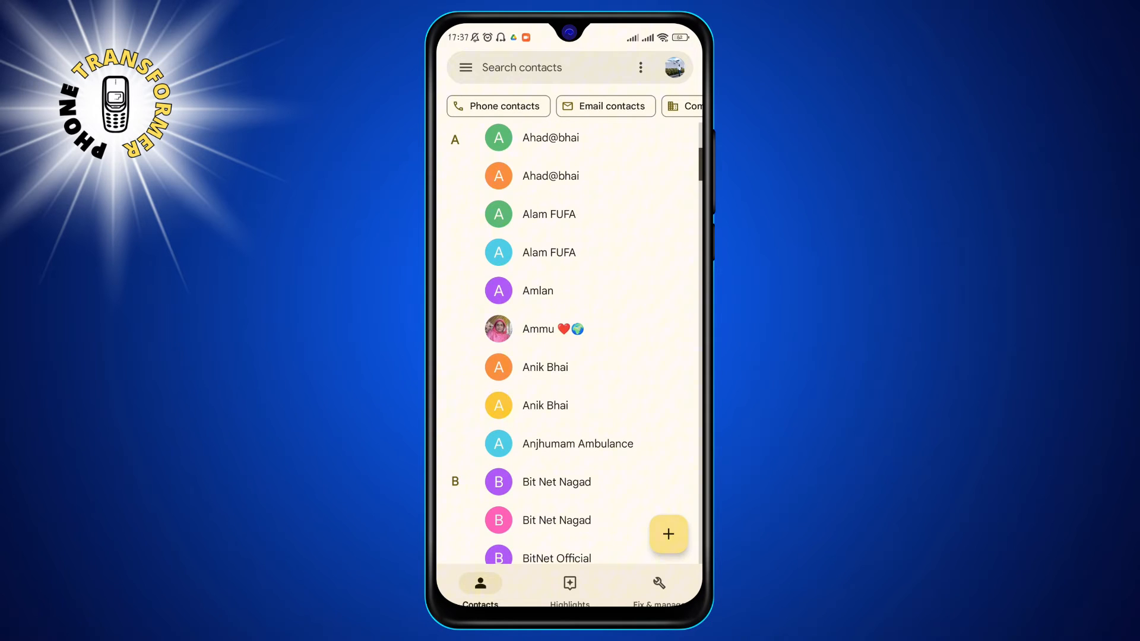
{"action": "scroll", "scroll_direction": "down", "scroll_amount": 3}
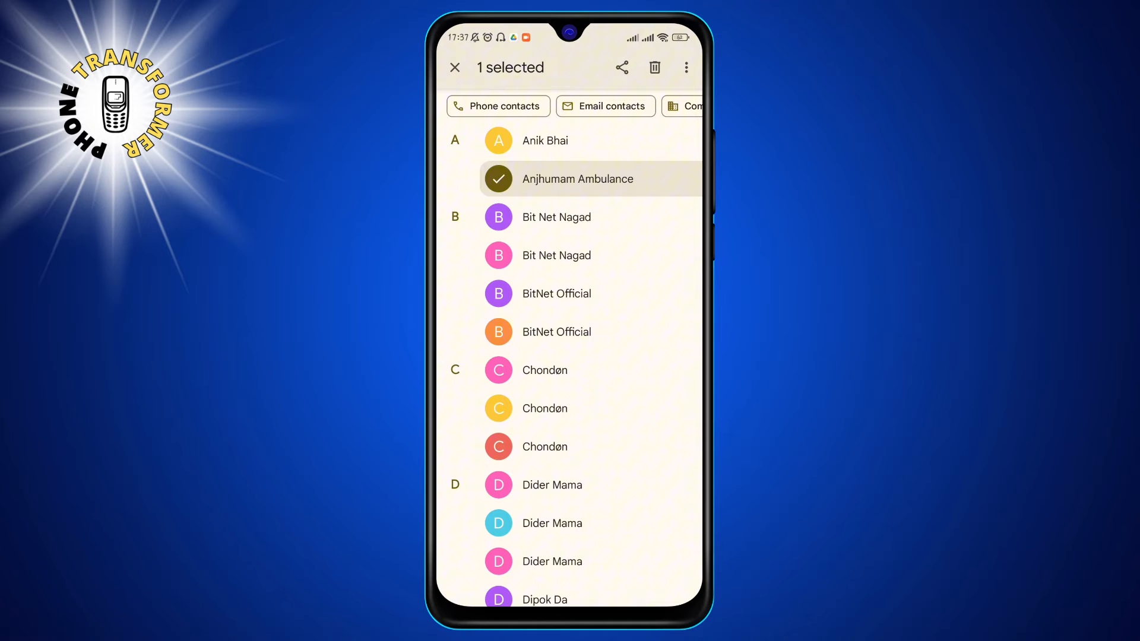
{"action": "scroll", "scroll_direction": "down", "scroll_amount": 3}
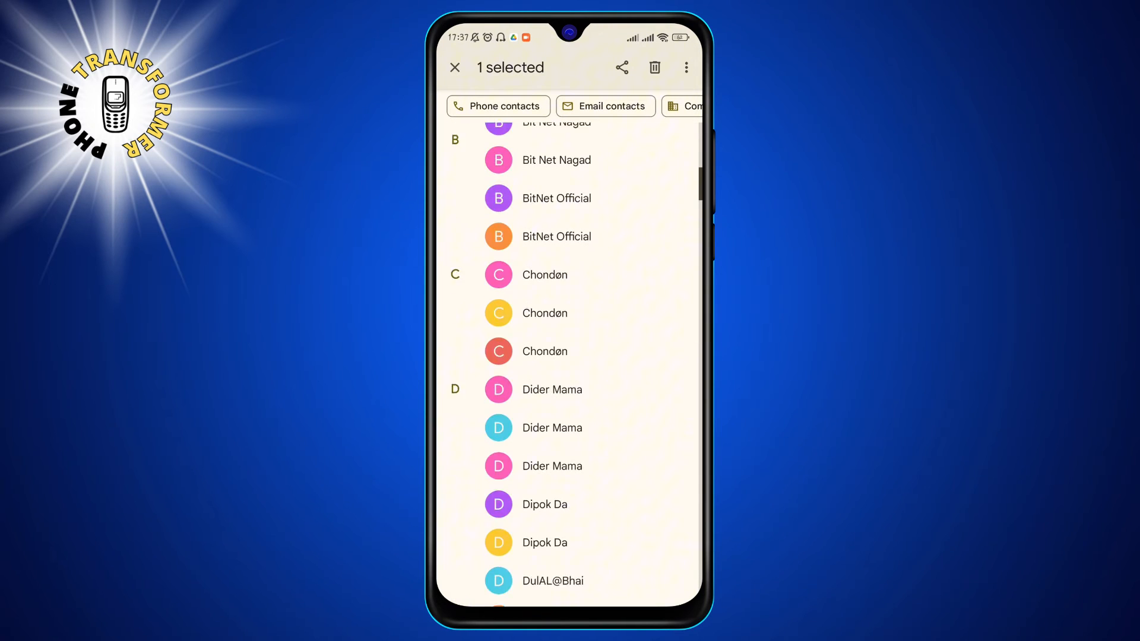
{"action": "scroll", "scroll_direction": "down", "scroll_amount": 3}
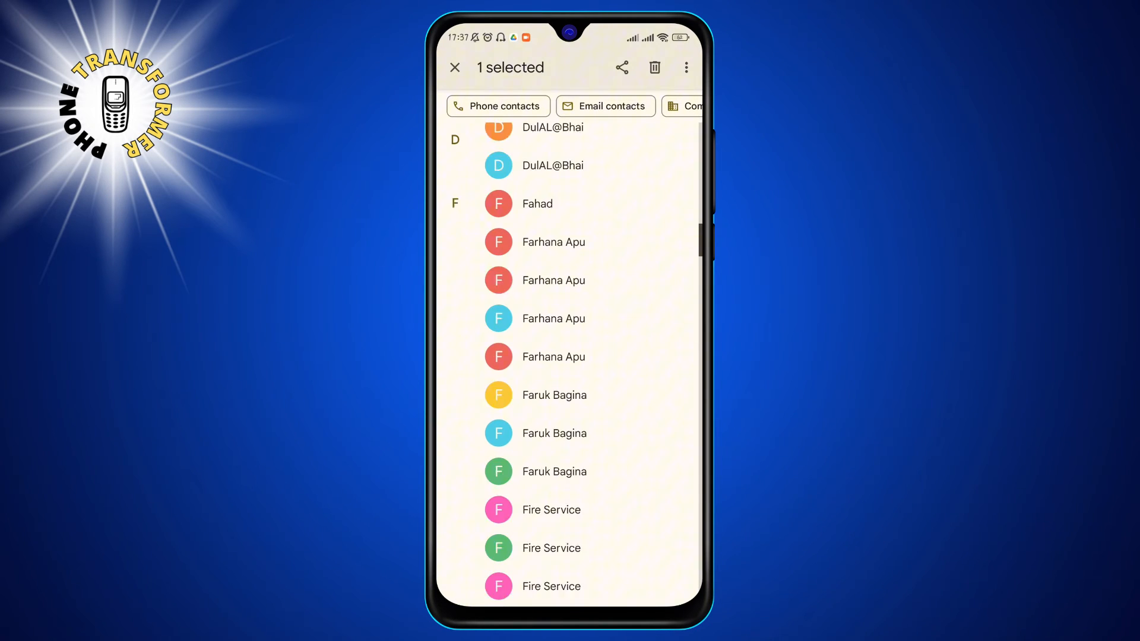
{"action": "scroll", "scroll_direction": "down", "scroll_amount": 3}
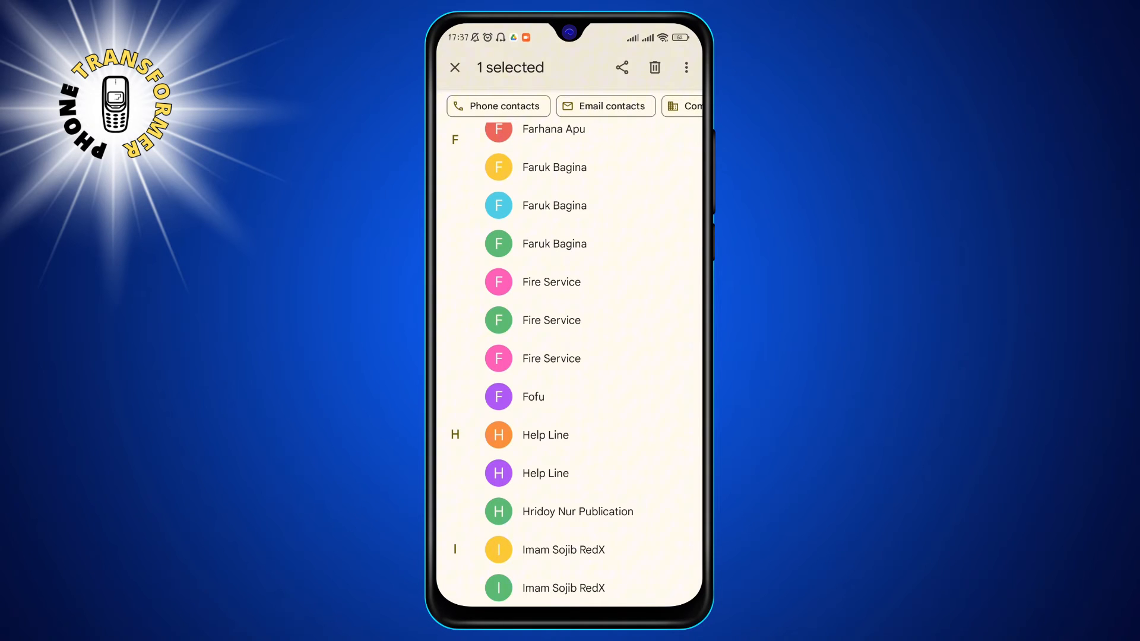
{"action": "scroll", "scroll_direction": "down", "scroll_amount": 3}
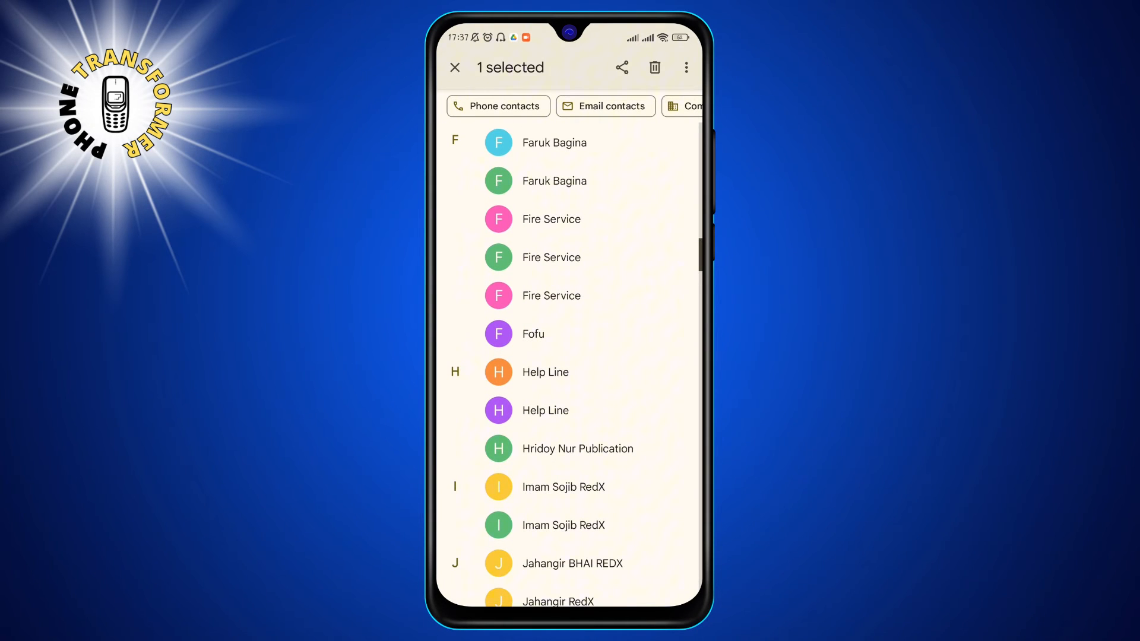
{"action": "scroll", "scroll_direction": "down", "scroll_amount": 3}
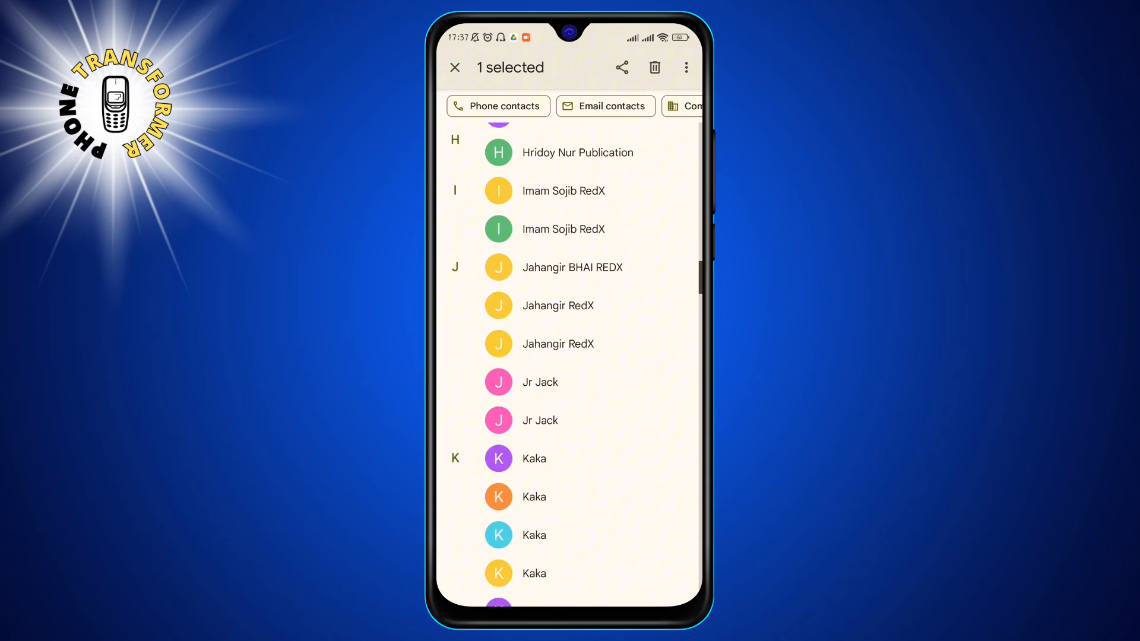
{"action": "scroll", "scroll_direction": "down", "scroll_amount": 3}
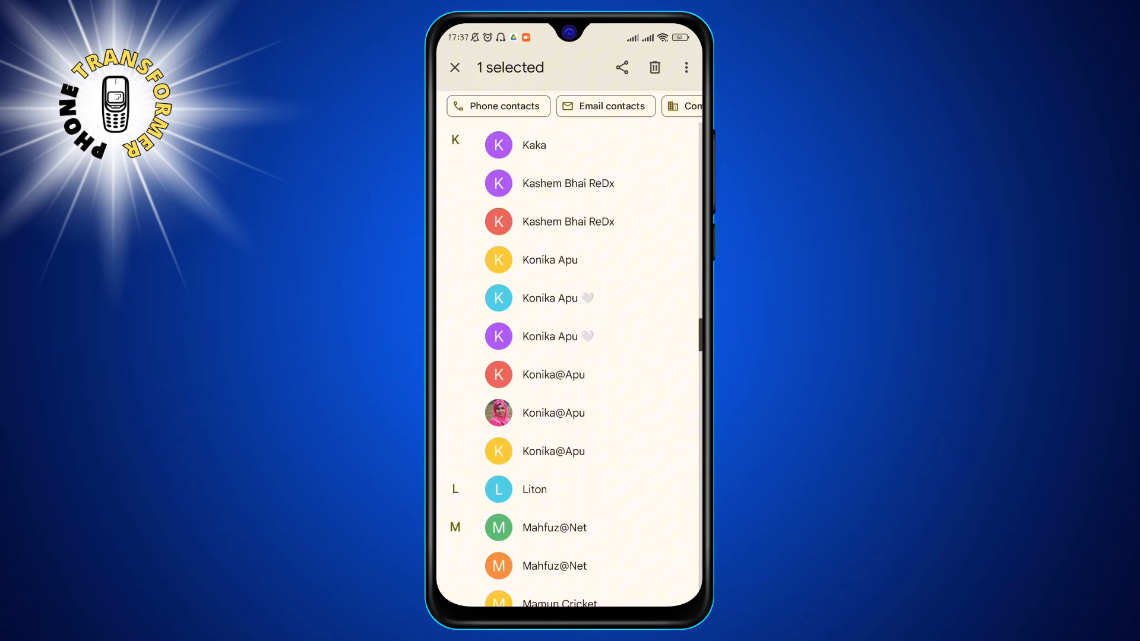
- Add Liton to the selection alongside Anjhumam Ambulance, leaving the overflow menu unused
{"action": "left_click", "coordinate": [534, 387]}
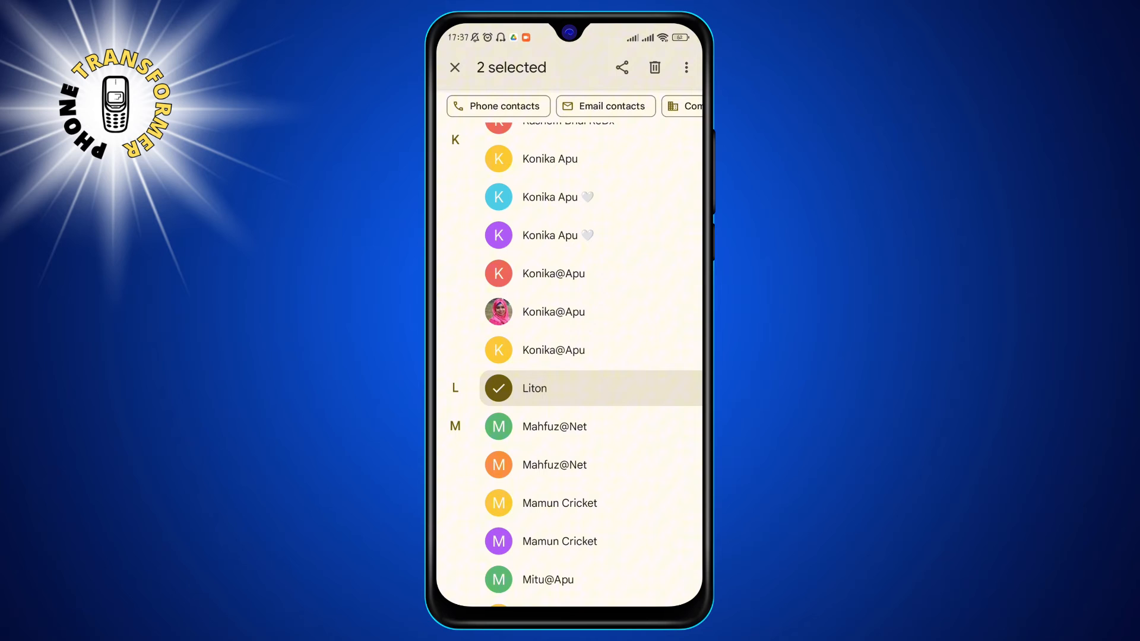
{"action": "left_click", "coordinate": [685, 67]}
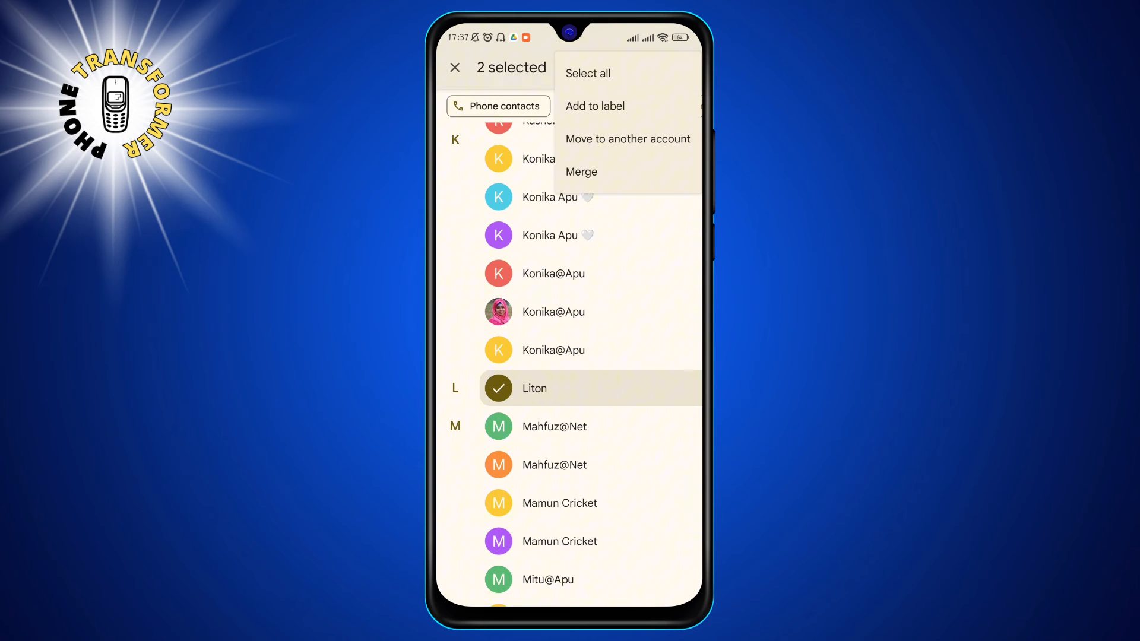
{"action": "left_click", "coordinate": [587, 72]}
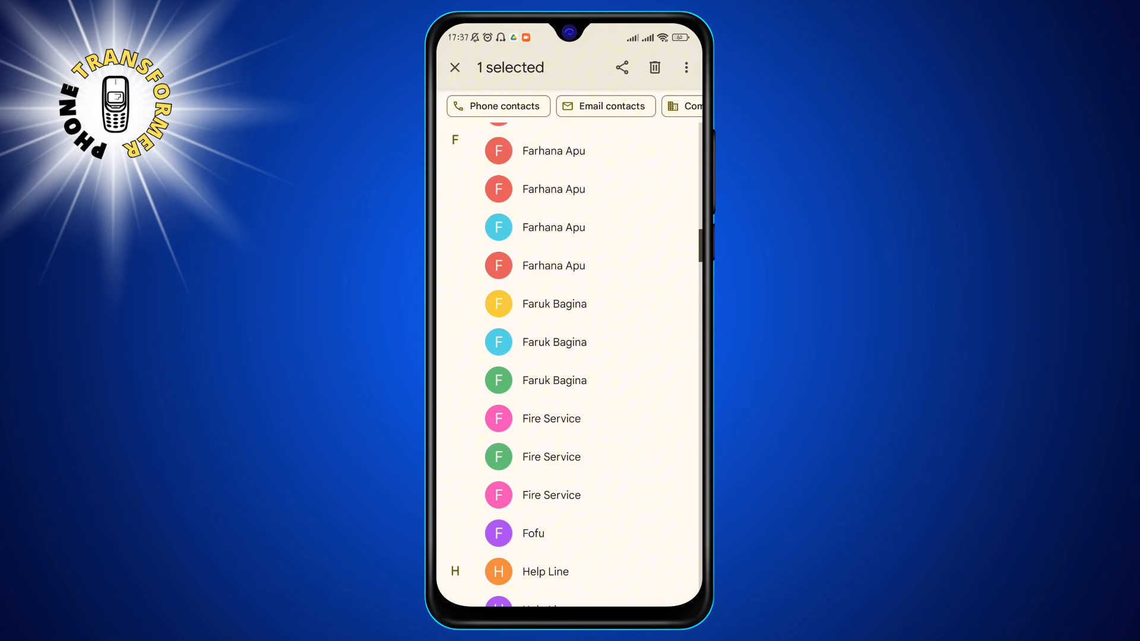
{"action": "scroll", "scroll_direction": "up", "scroll_amount": 3}
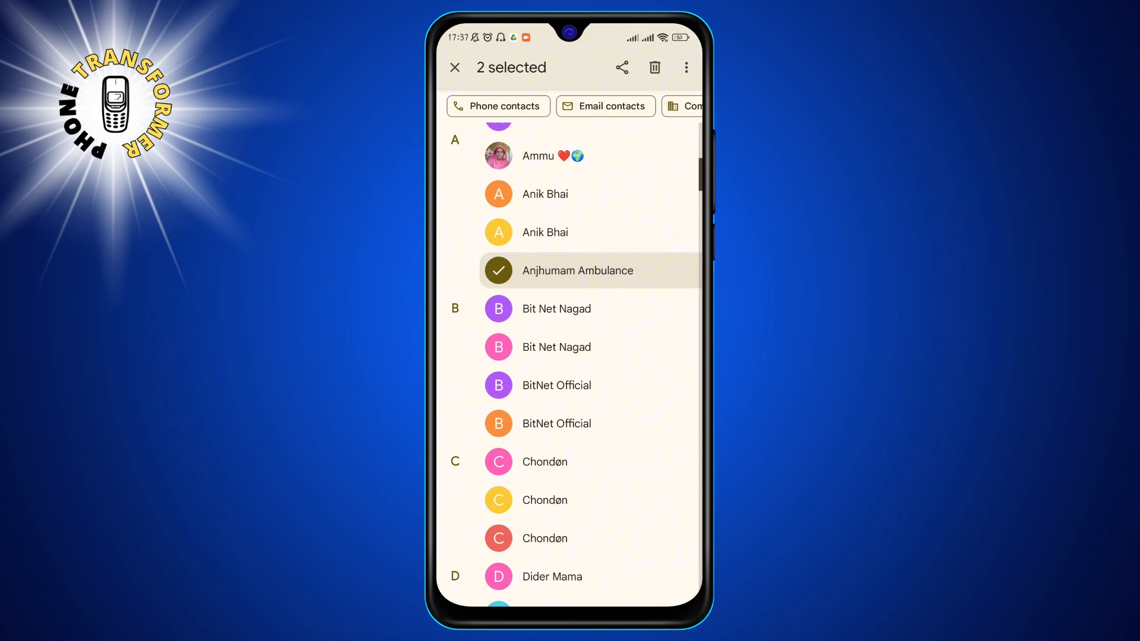
- Send the two selected contacts to trash, confirming with Move to Trash
{"action": "left_click", "coordinate": [653, 67]}
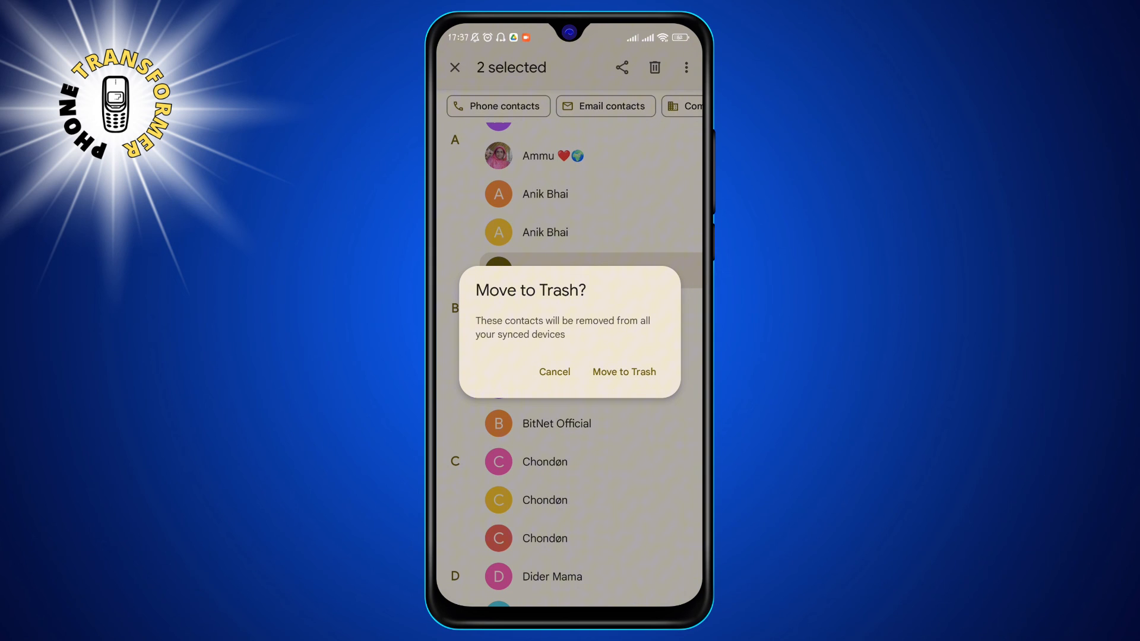
{"action": "left_click", "coordinate": [623, 371]}
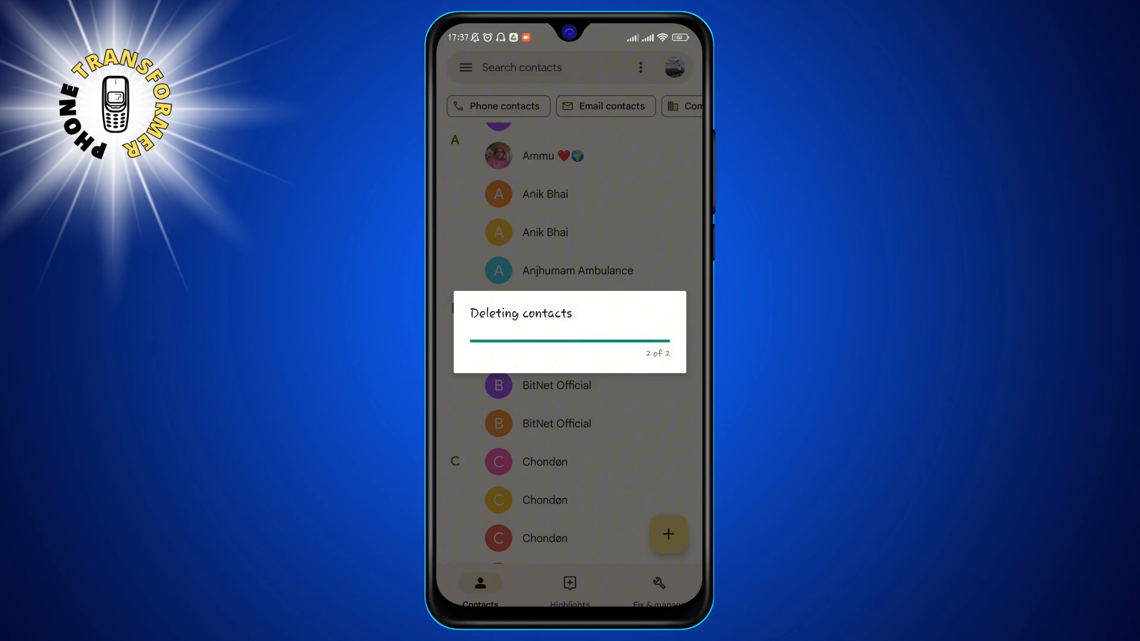